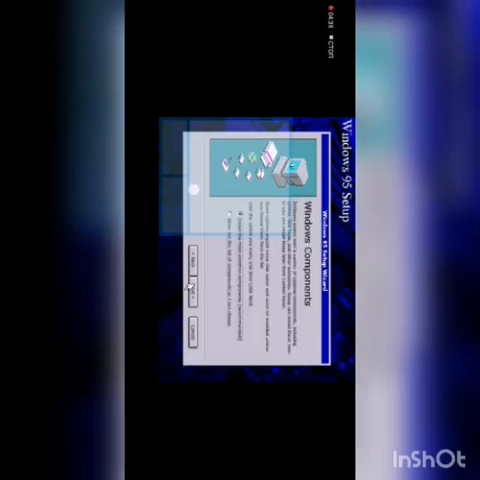
- Keep 'Install the most common components' selected and continue past the Windows Components page
click(192, 262)
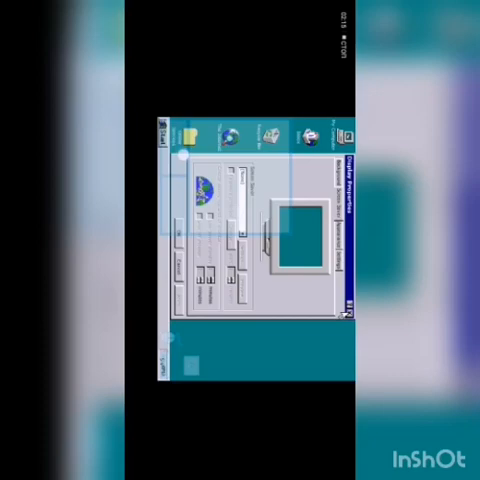
click(344, 140)
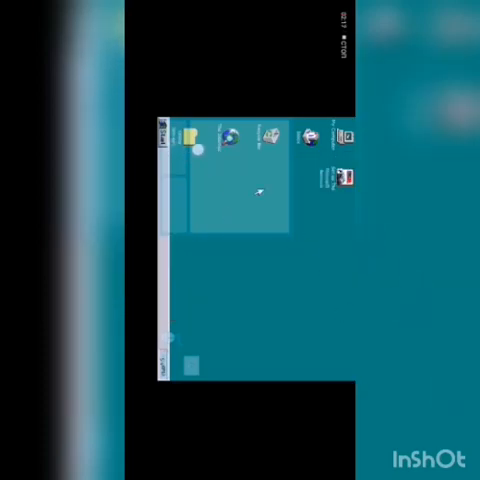